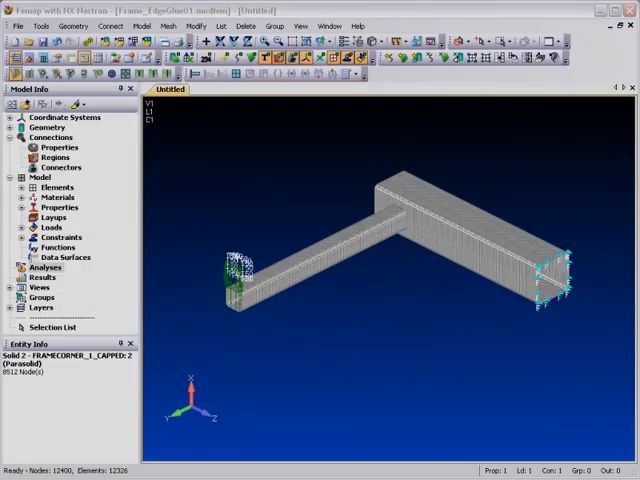
Step: Switch the model to a different Model Style via View Select and apply it
left_click(344, 40)
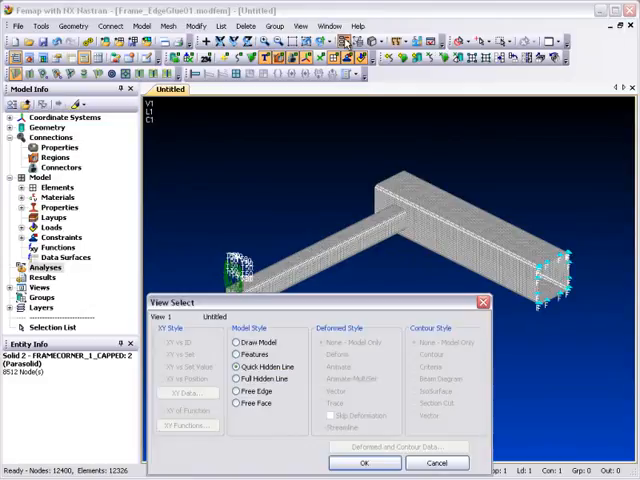
left_click(236, 392)
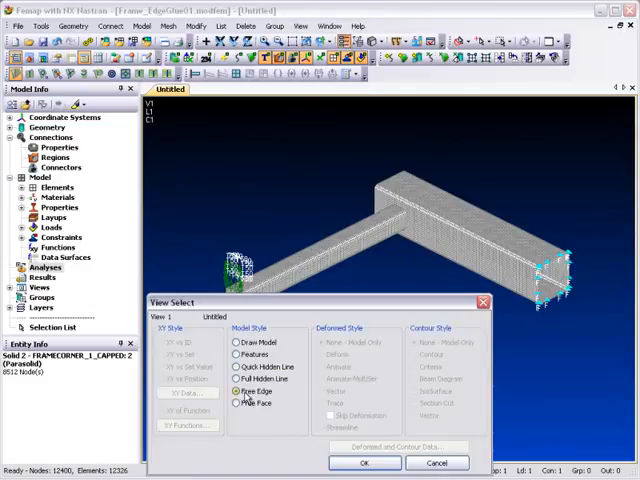
left_click(352, 462)
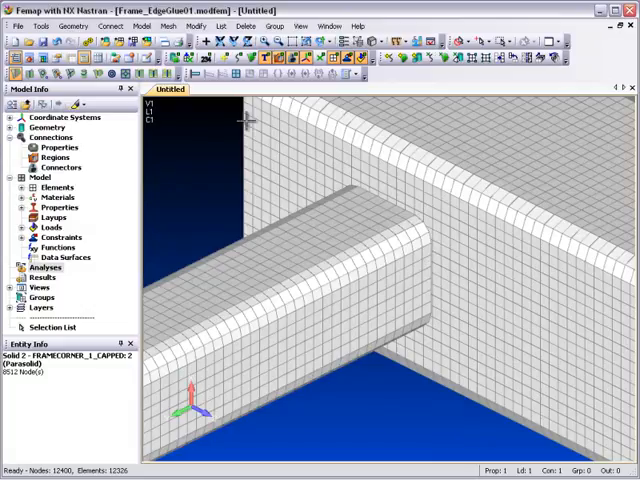
Step: Run Connect Automatic on all solids with Glued detection and expand the resulting Regions list
left_click(60, 168)
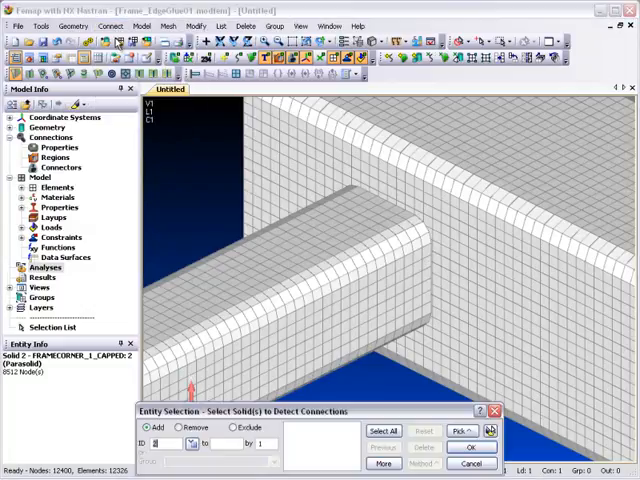
left_click(388, 430)
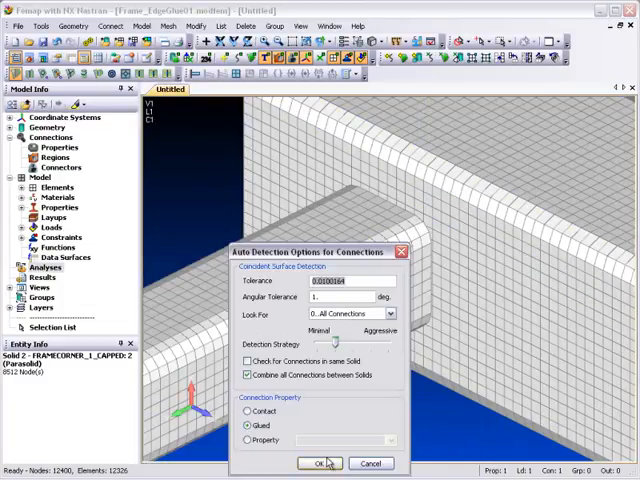
left_click(318, 462)
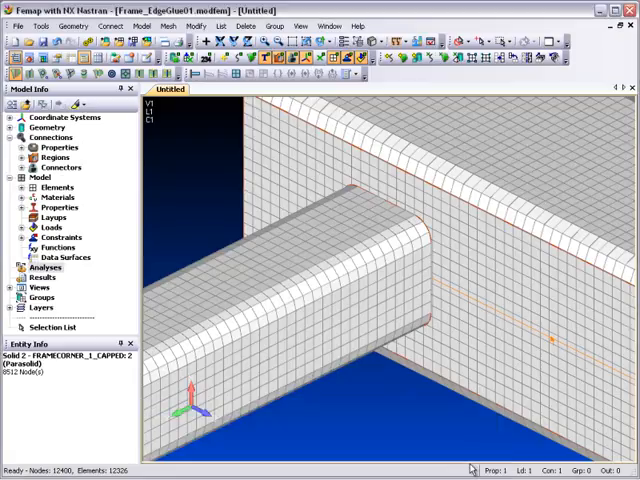
left_click(24, 156)
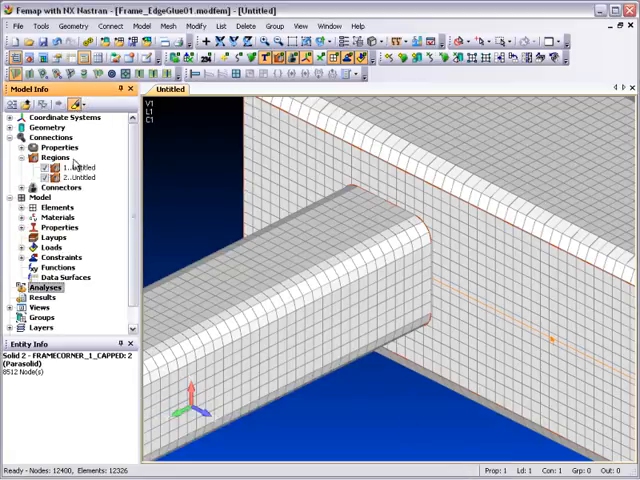
Step: Highlight the first detected region on the arm-to-beam joint, then bring up the Analysis Set Manager
left_click(78, 168)
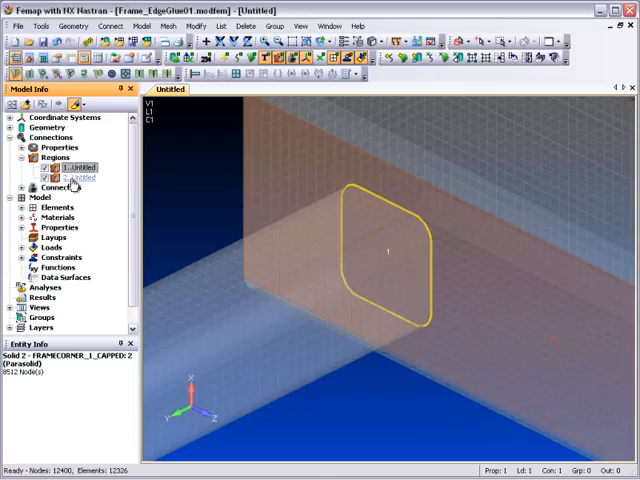
left_click(78, 176)
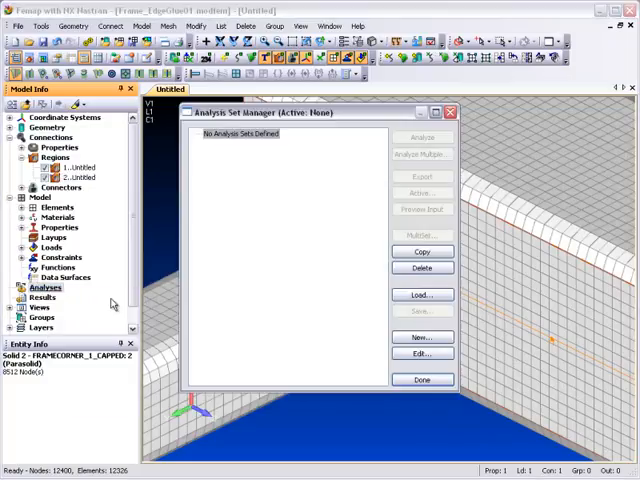
Step: Define a new NX Nastran Static analysis set, review its boundary conditions, and launch Analyze
left_click(422, 336)
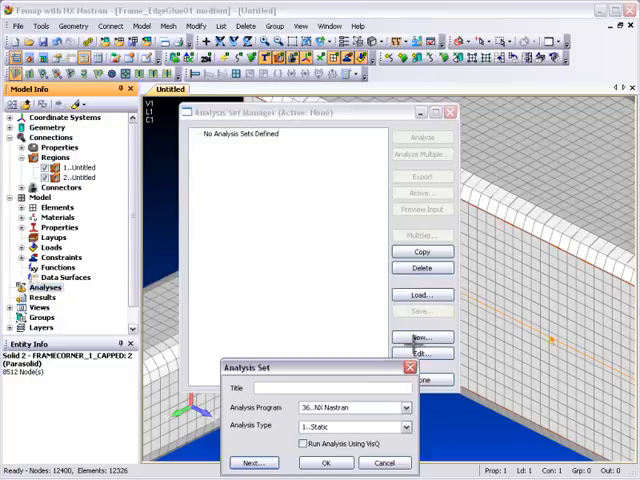
left_click(324, 462)
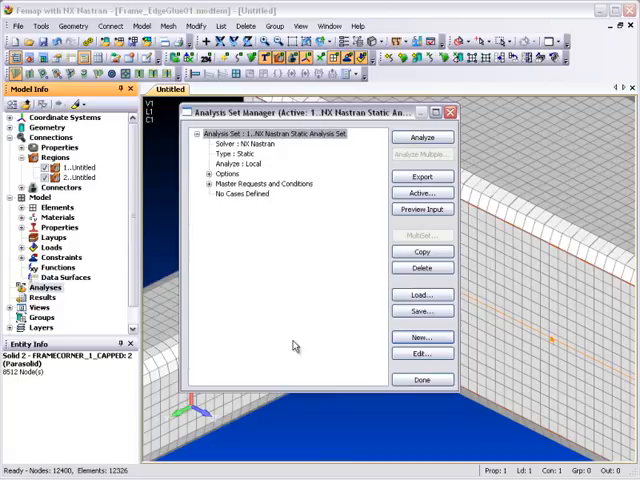
left_click(210, 184)
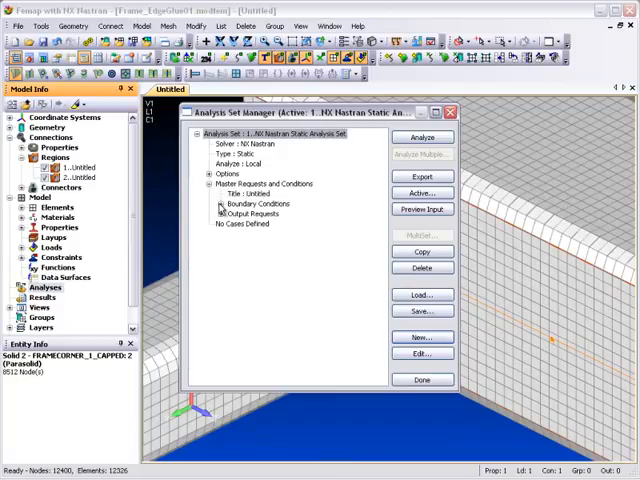
left_click(210, 204)
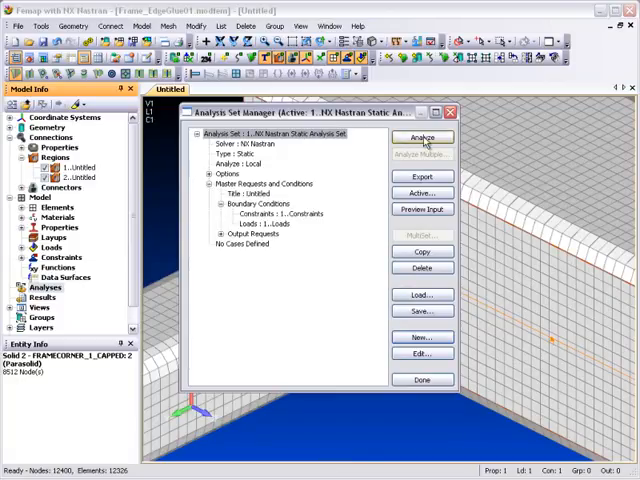
left_click(422, 136)
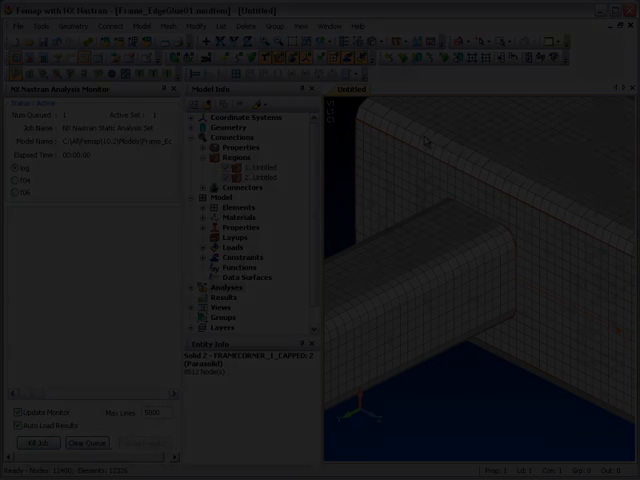